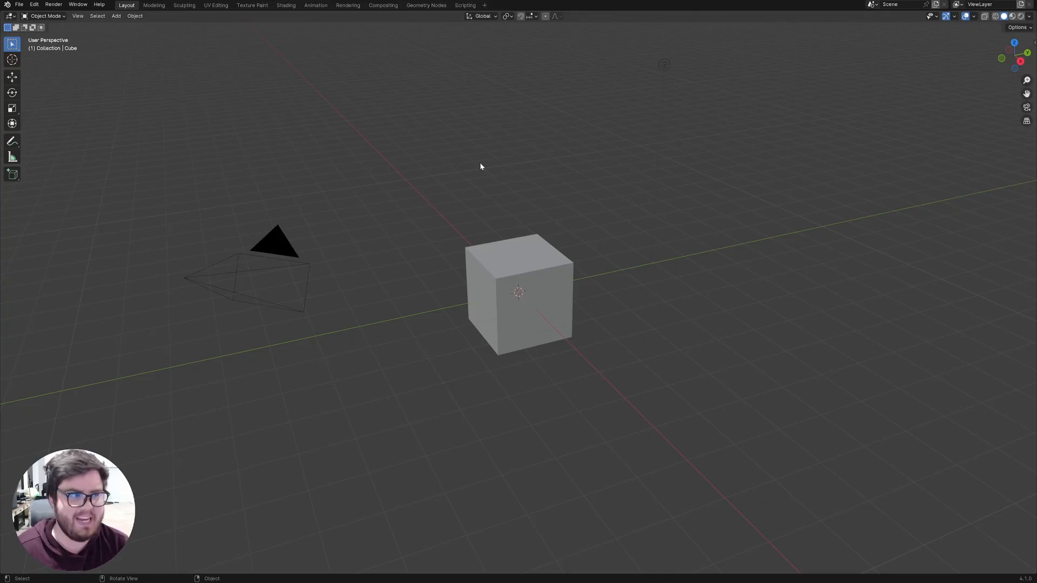
pyautogui.moveTo(519, 155)
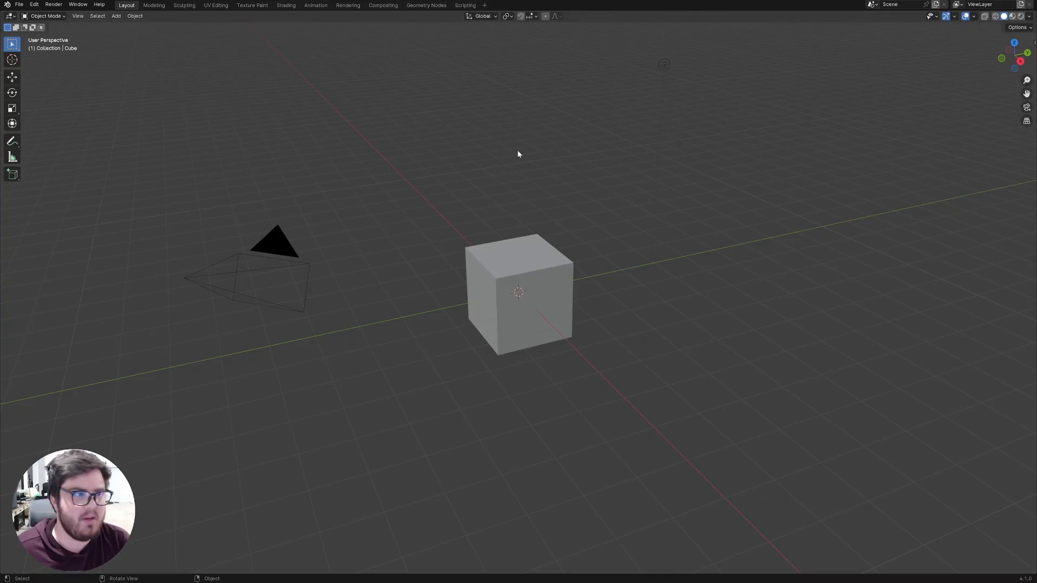
pyautogui.moveTo(774, 90)
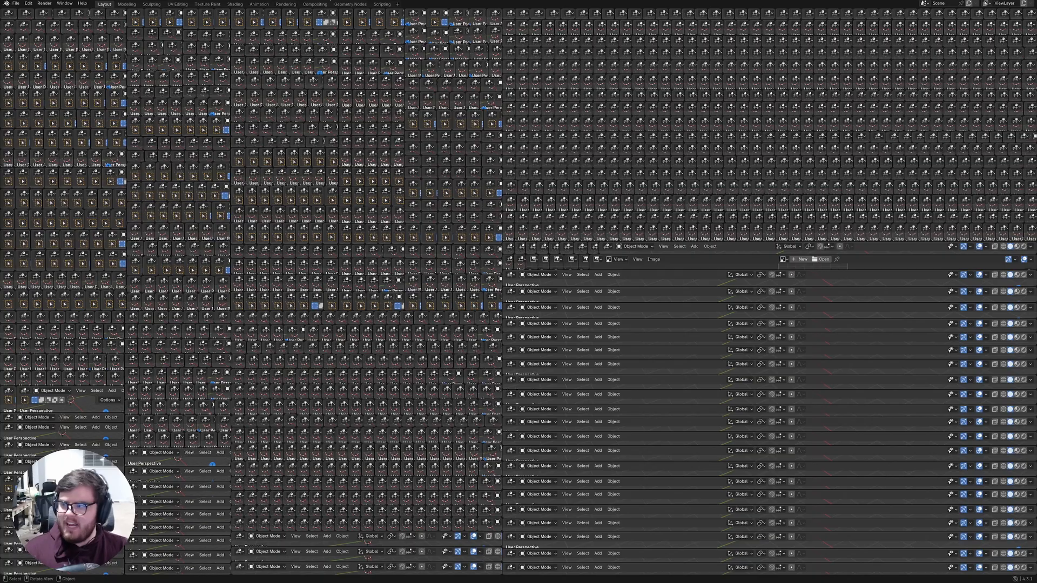
pyautogui.moveTo(597, 194)
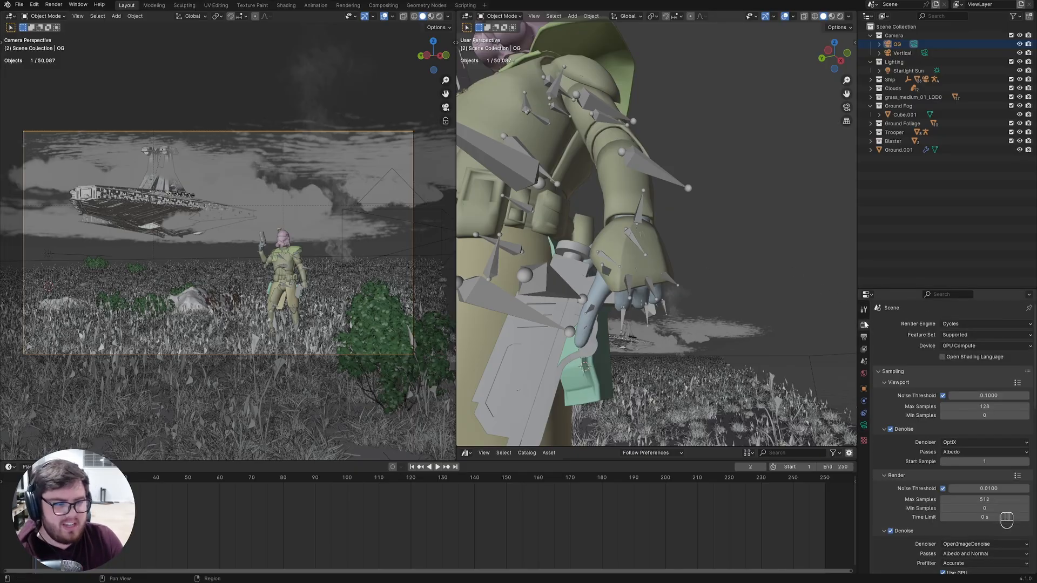
pyautogui.moveTo(864, 325)
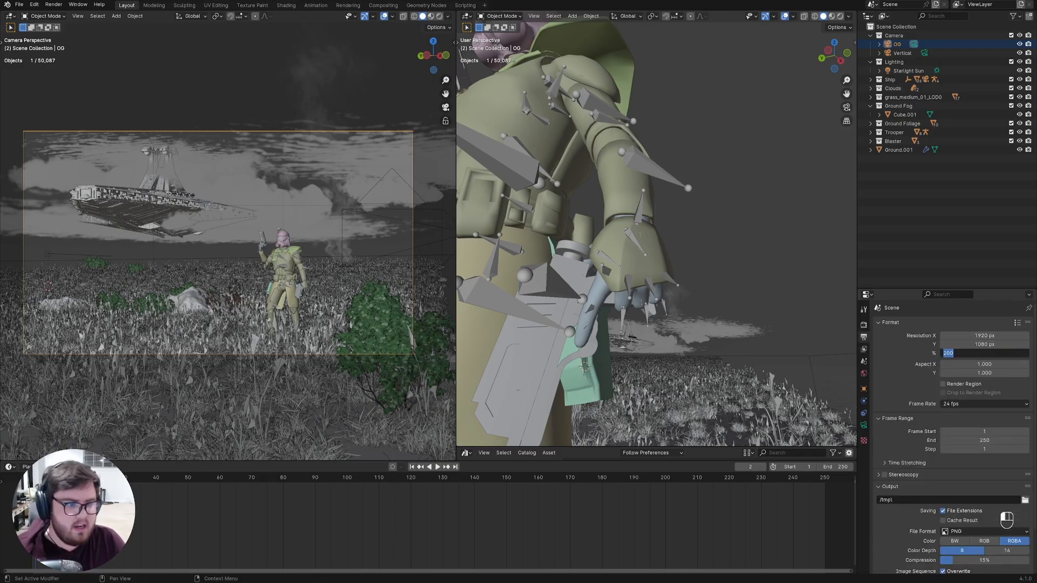
# Commit 1920×1080 at 100% scale, then scroll through Cycles Sampling and Light Paths settings
pyautogui.click(864, 331)
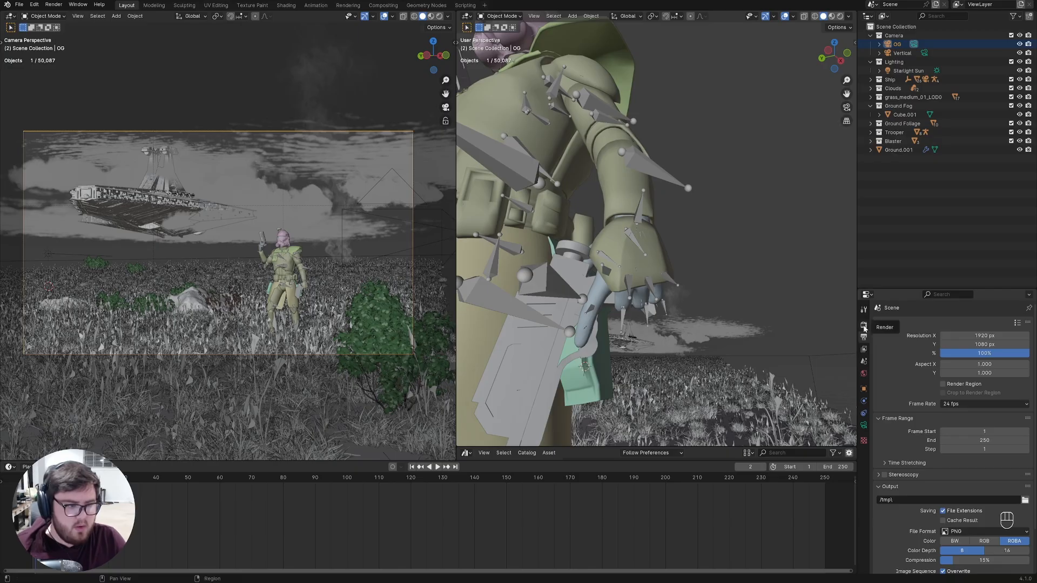
pyautogui.click(864, 323)
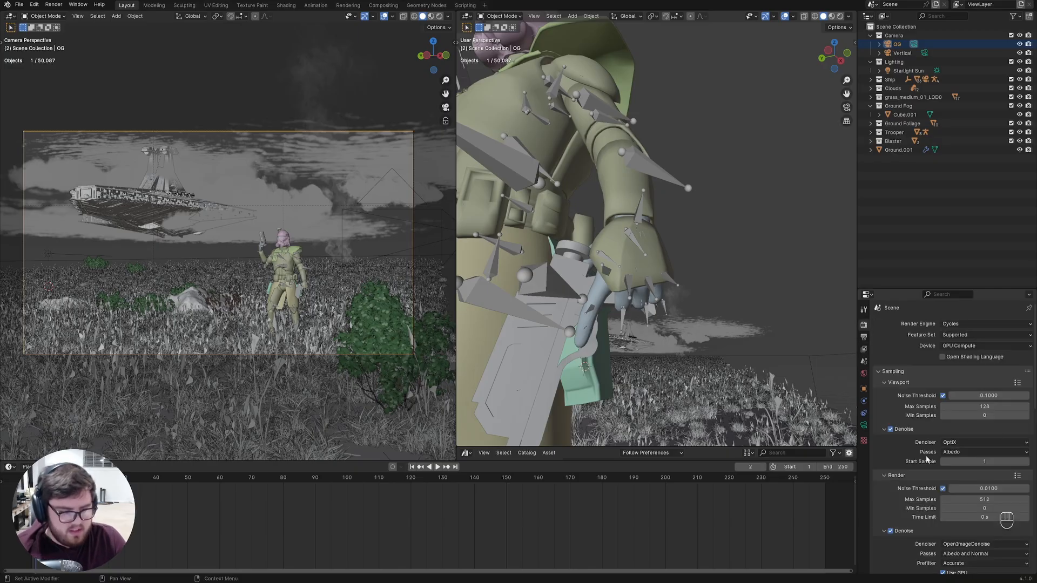
pyautogui.scroll(-3)
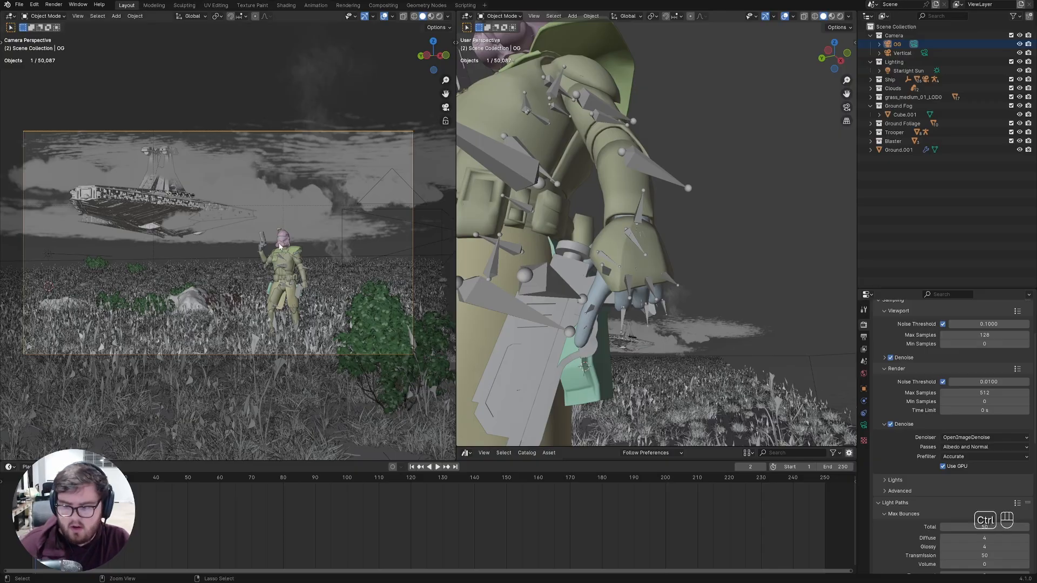
pyautogui.press('ctrl+s')
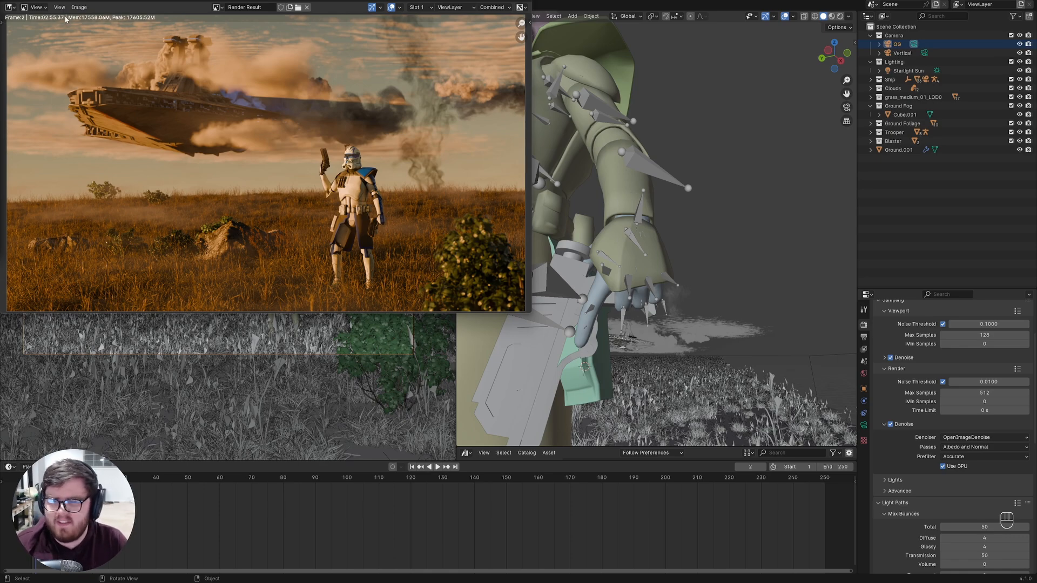
pyautogui.moveTo(221, 98)
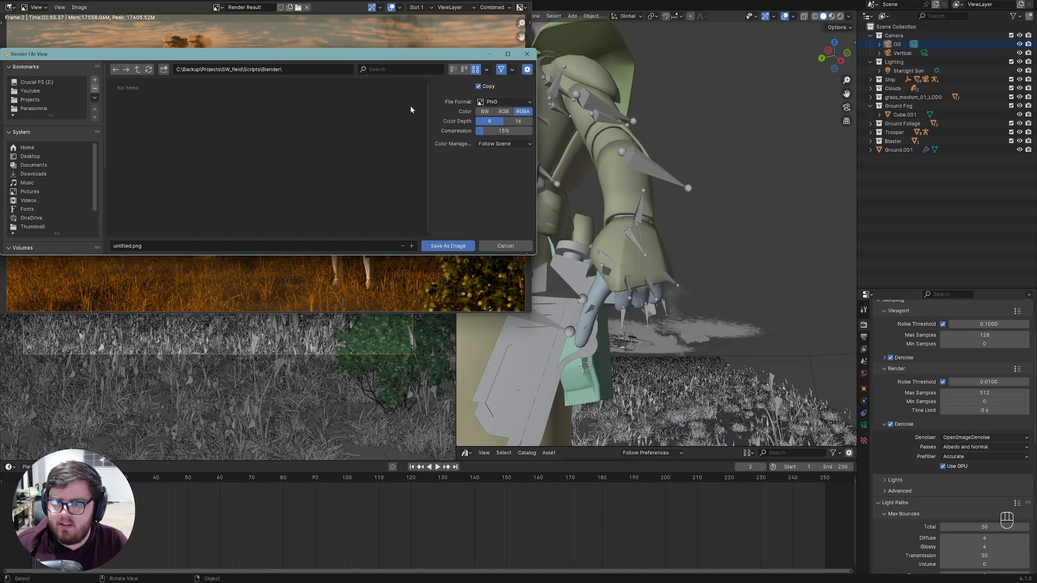
pyautogui.moveTo(254, 120)
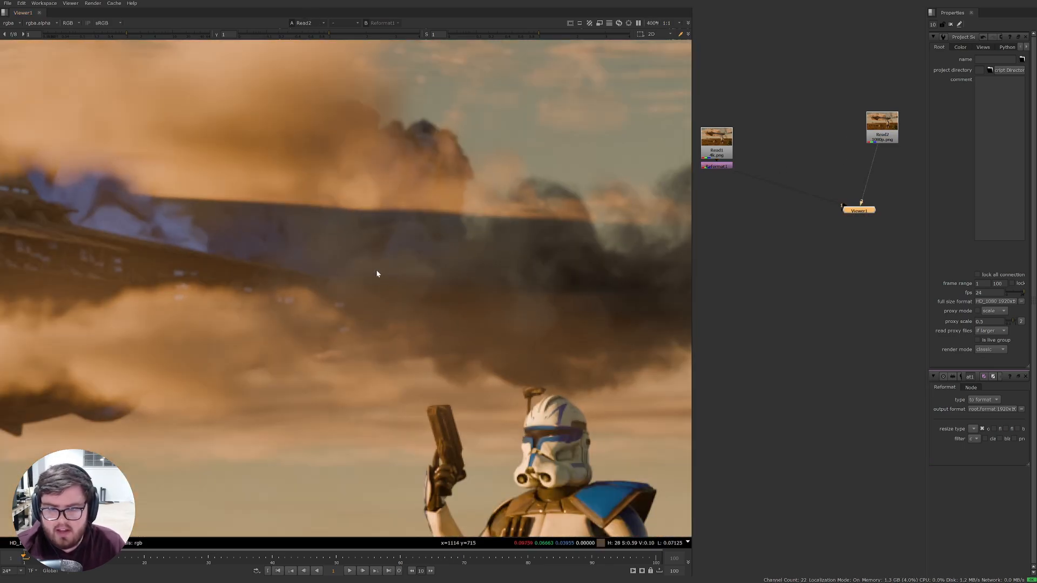
pyautogui.moveTo(505, 266)
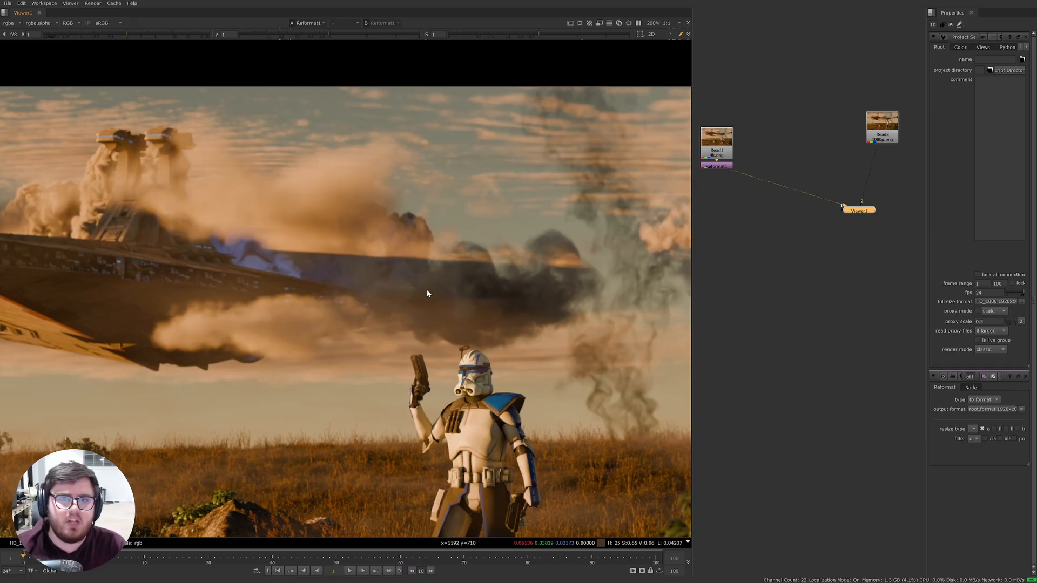
pyautogui.moveTo(422, 294)
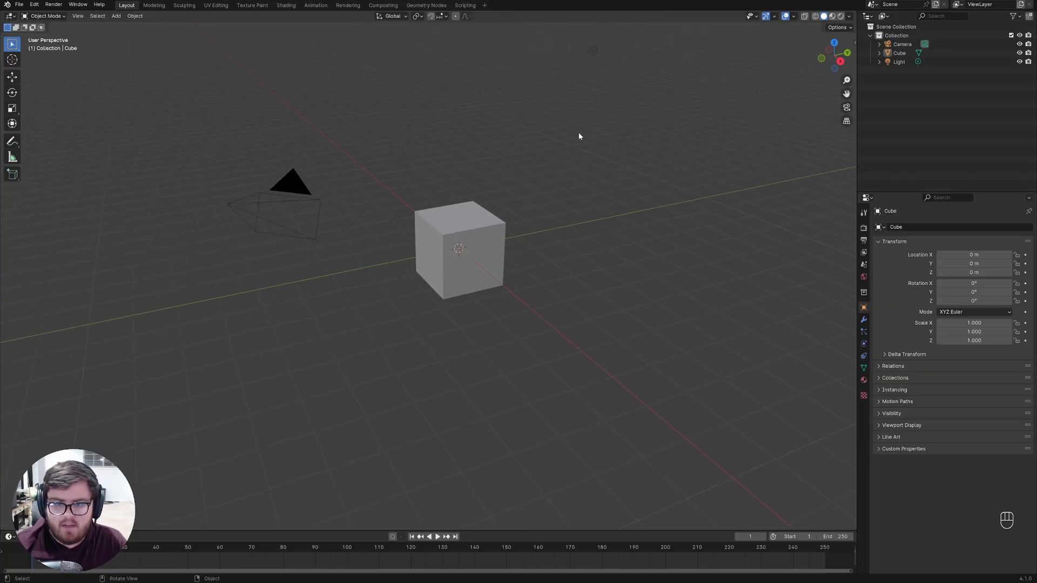
# Add a sphere and cone beside the cube and save the scene to the Crucial P3 (Z:) drive
pyautogui.press('shift+a')
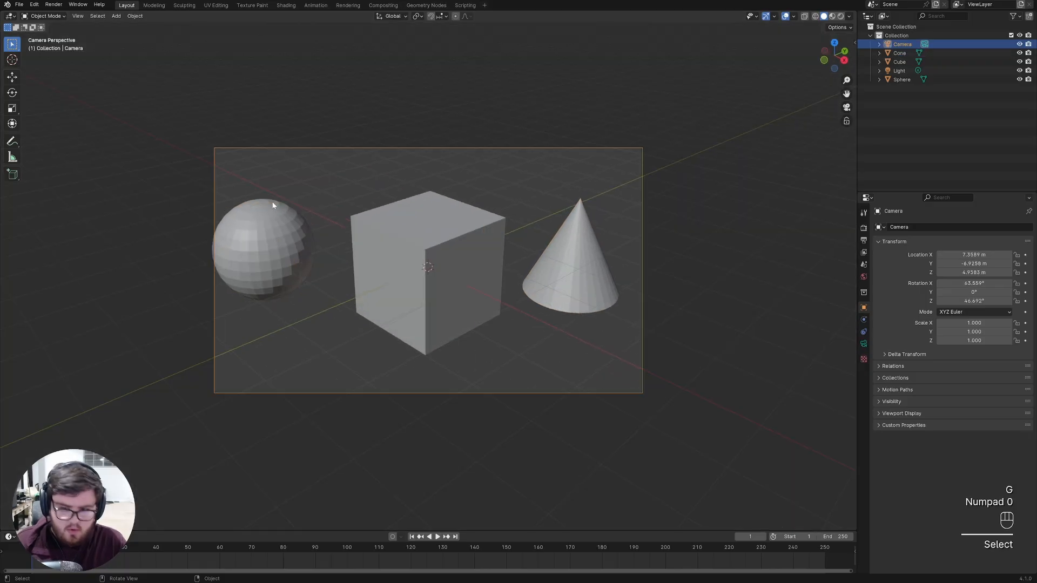
pyautogui.press('shift+f')
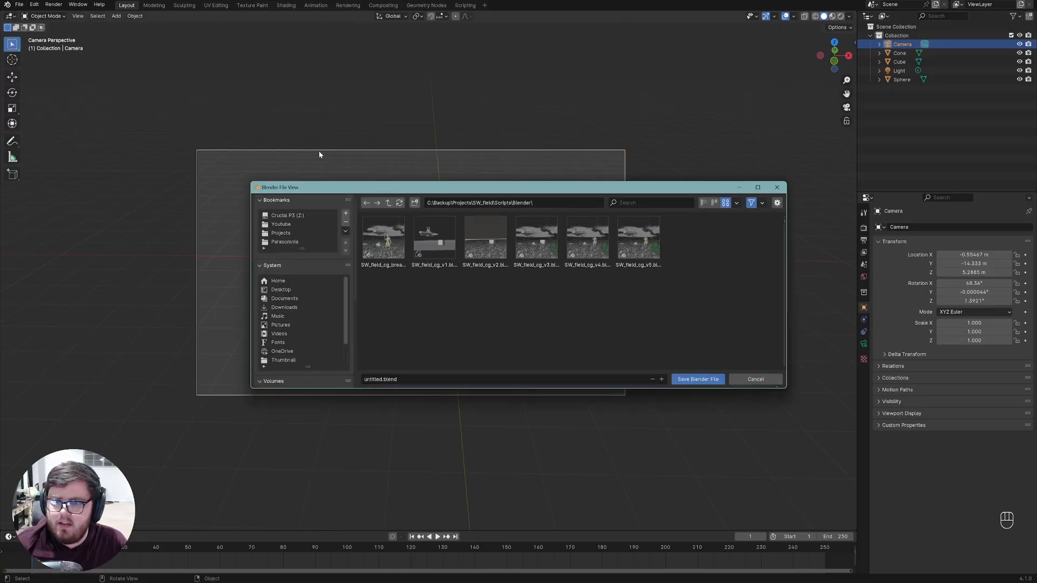
pyautogui.click(287, 215)
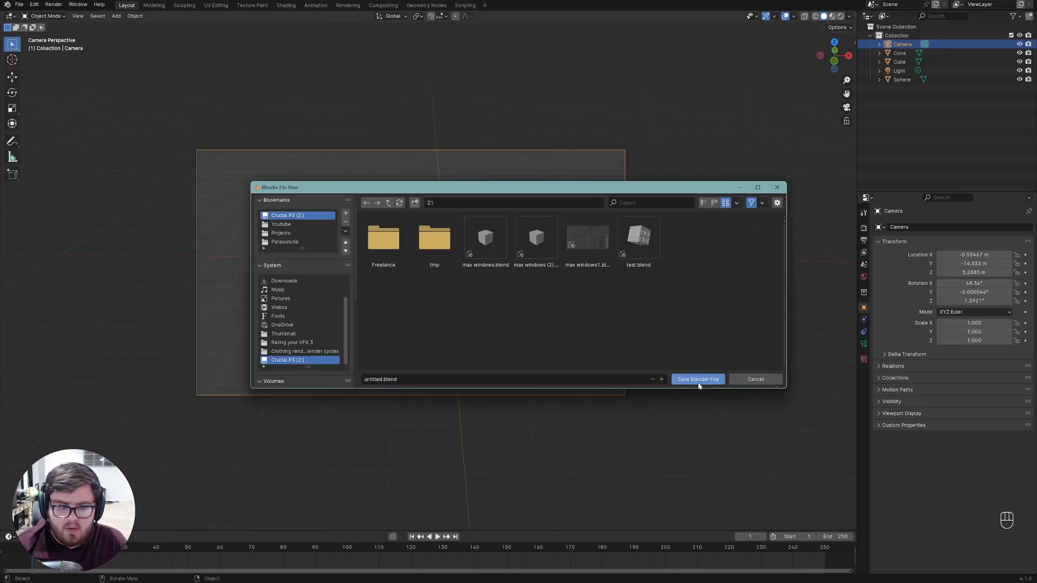
pyautogui.click(697, 379)
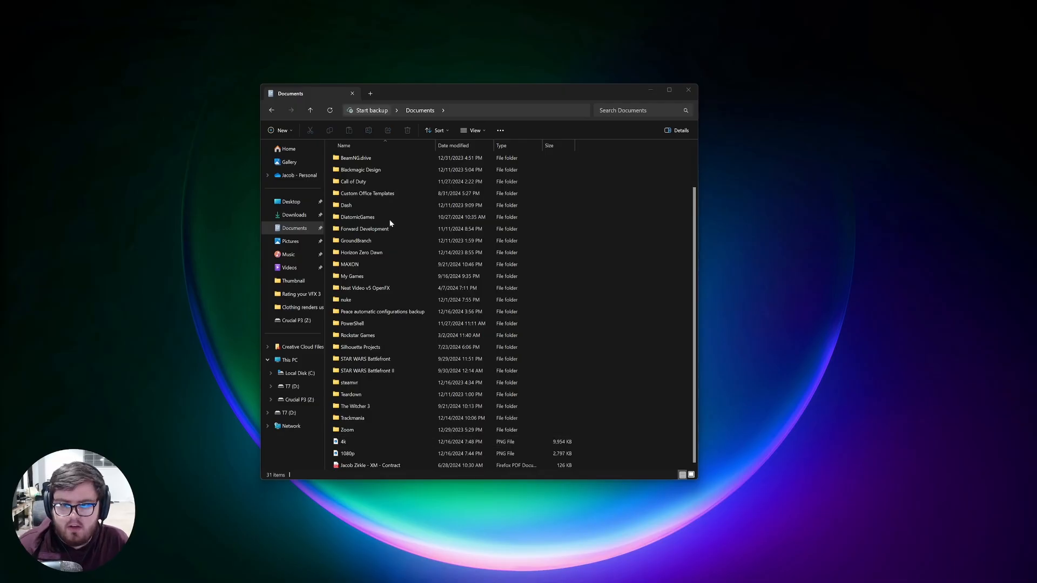
# Launch the untitled .blend from Crucial P3 (Z:) so it loads in Blender
pyautogui.click(293, 400)
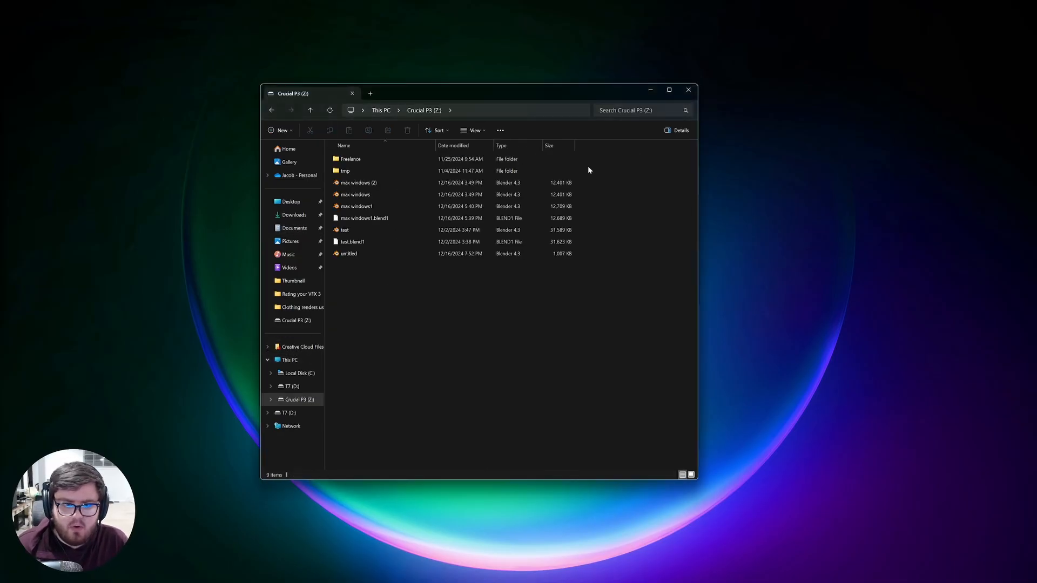
pyautogui.click(348, 254)
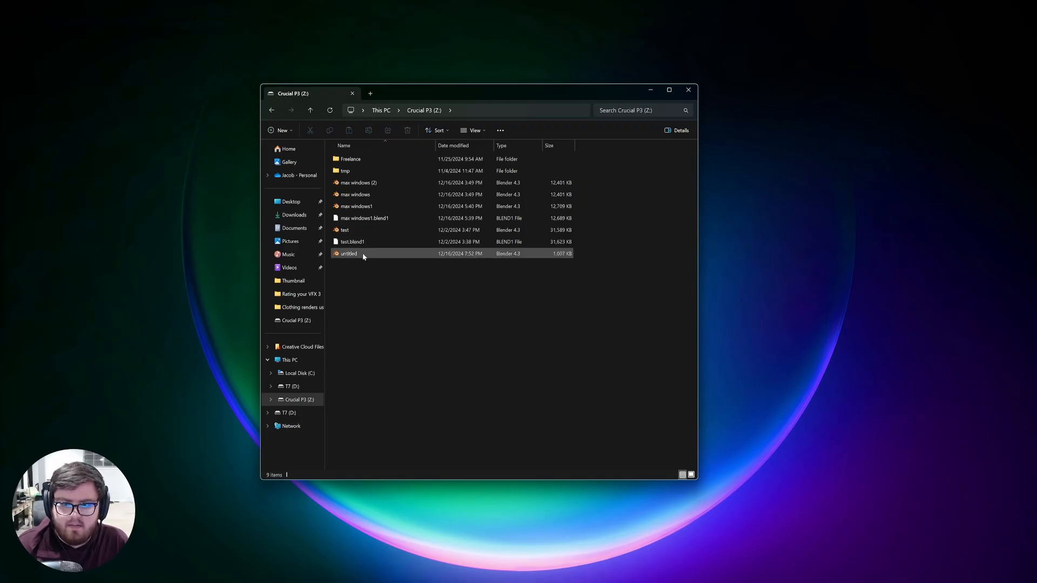
pyautogui.doubleClick(347, 252)
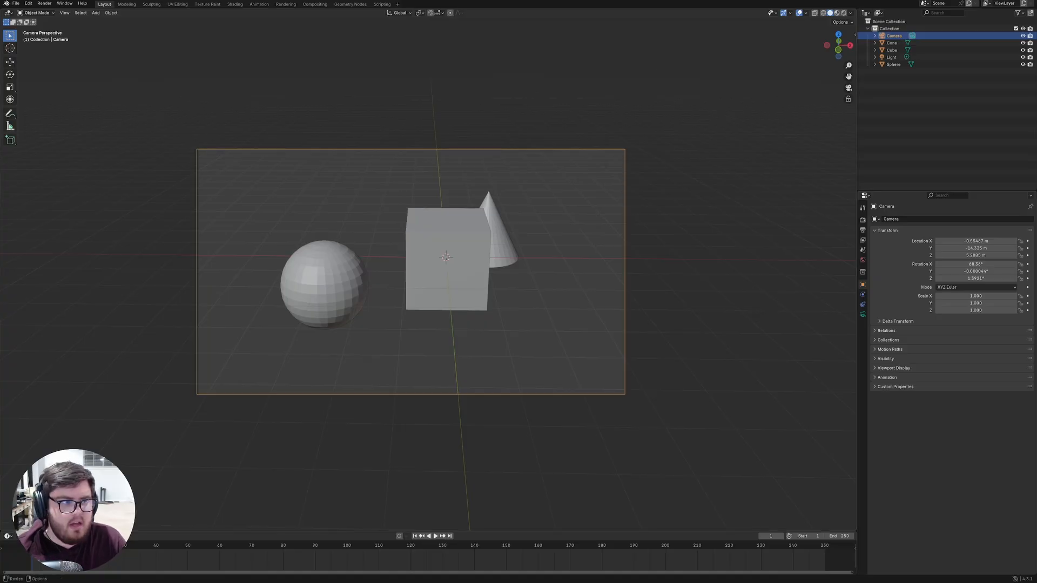
# Resave the scene via File > Save, creating an untitled.blend1 backup
pyautogui.click(15, 3)
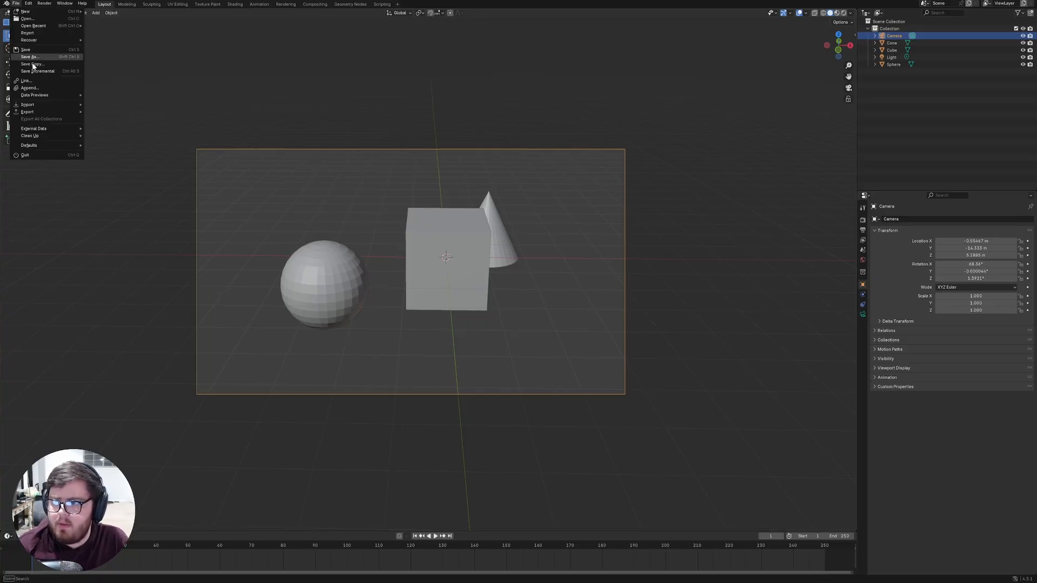
pyautogui.click(25, 50)
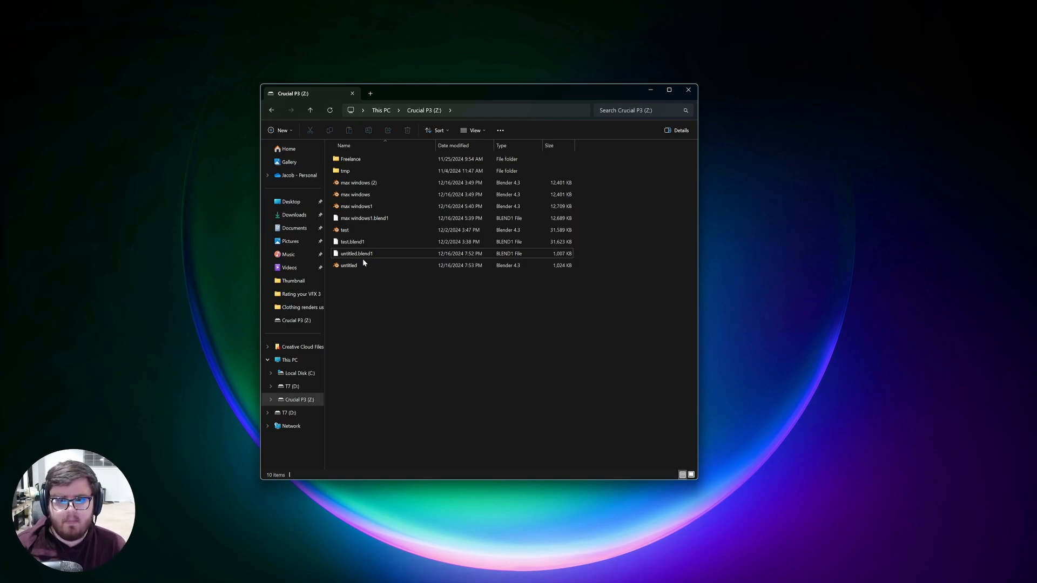
# Delete untitled.blend and begin renaming the untitled.blend1 backup
pyautogui.click(349, 266)
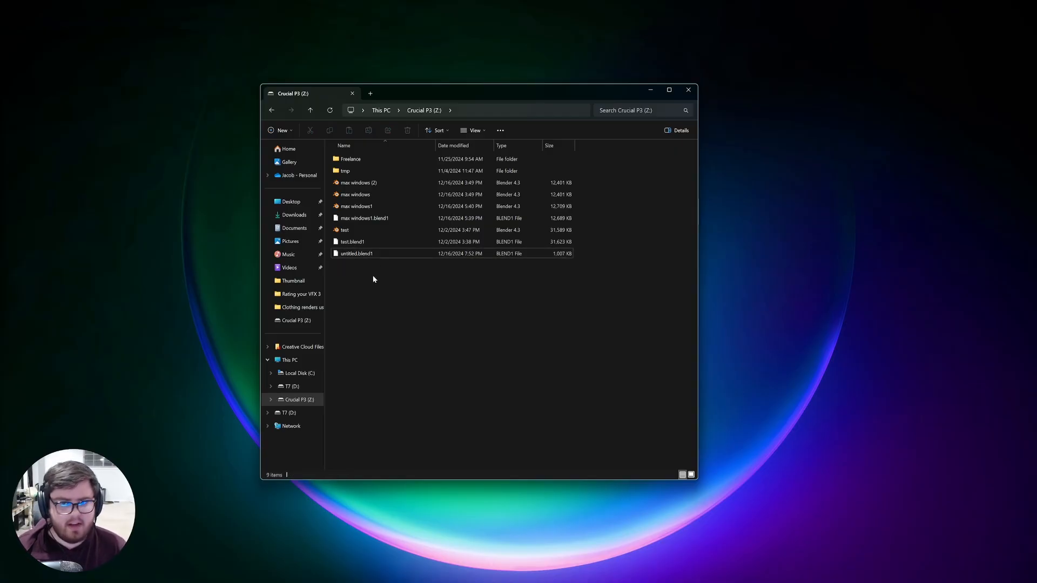
pyautogui.click(440, 302)
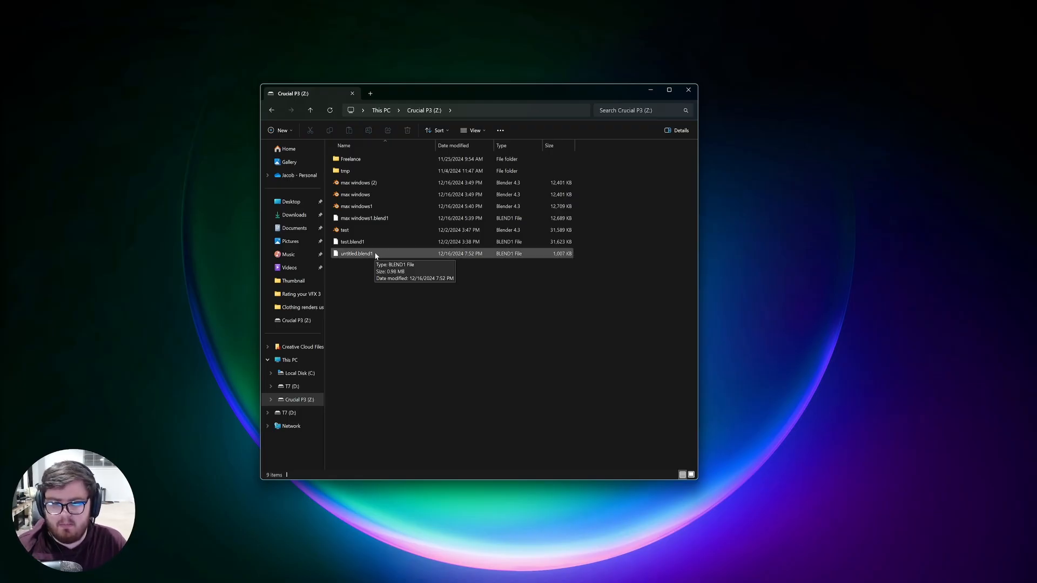
pyautogui.click(355, 253)
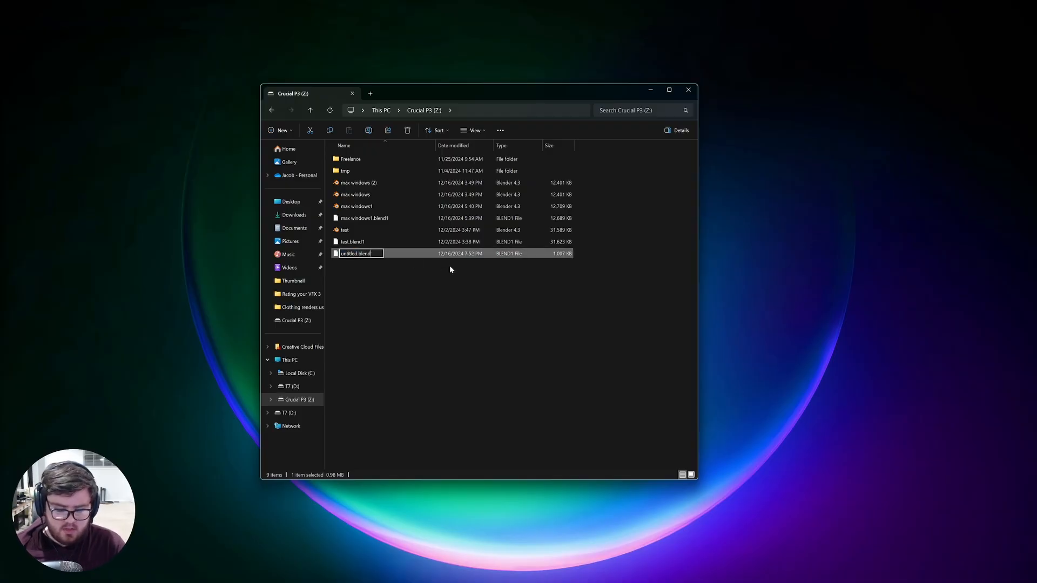
# Rename the backup to untitled.blend, accept the extension warning, and load it in Blender
pyautogui.press('enter')
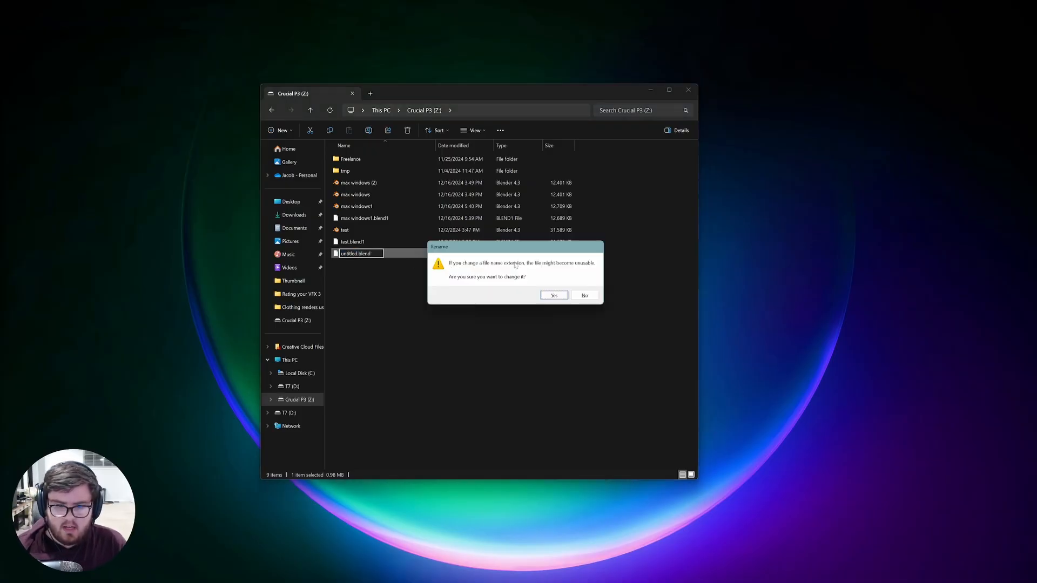
pyautogui.click(553, 295)
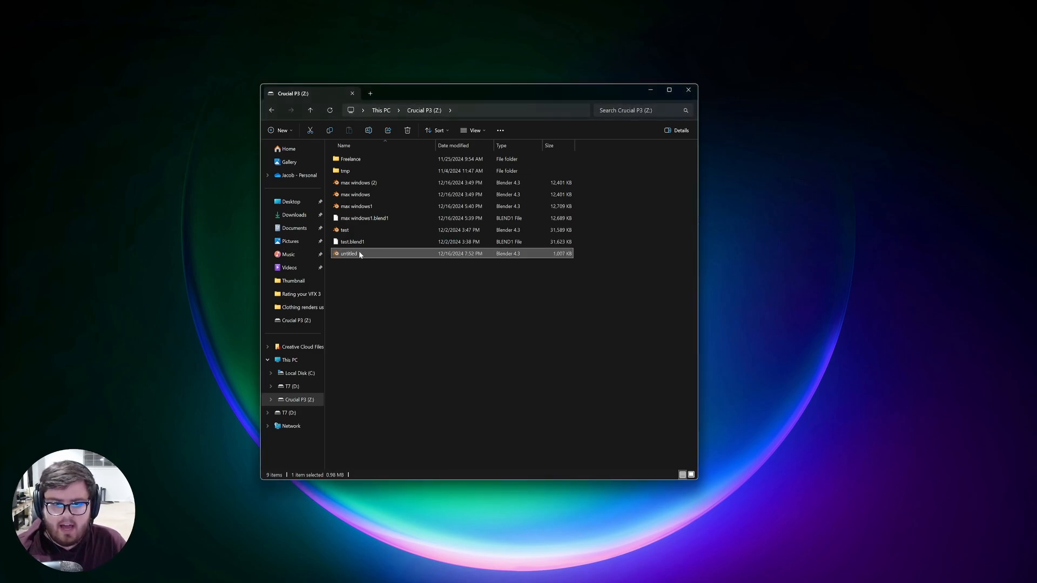
pyautogui.moveTo(349, 253)
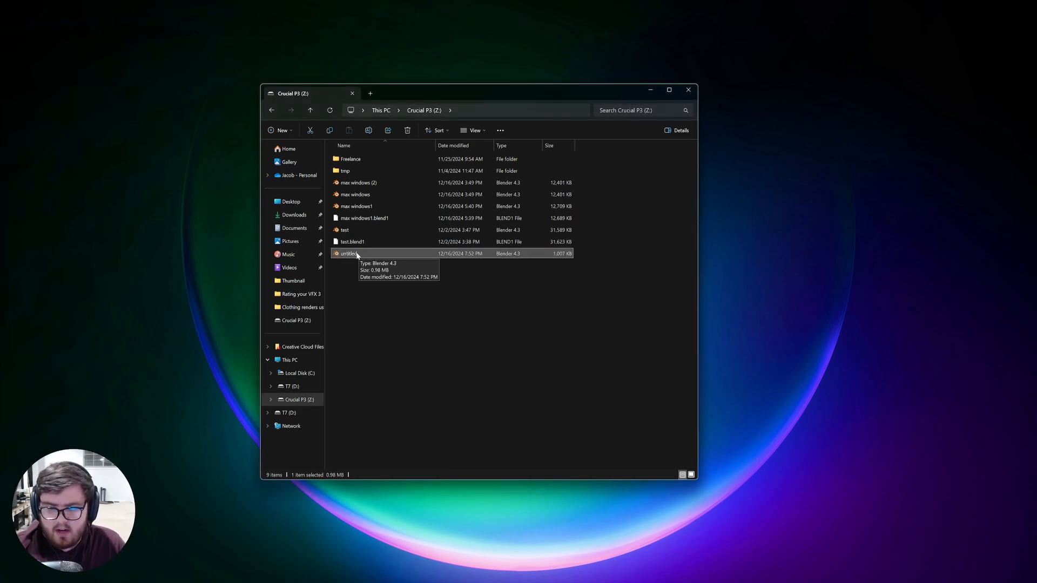
pyautogui.doubleClick(348, 253)
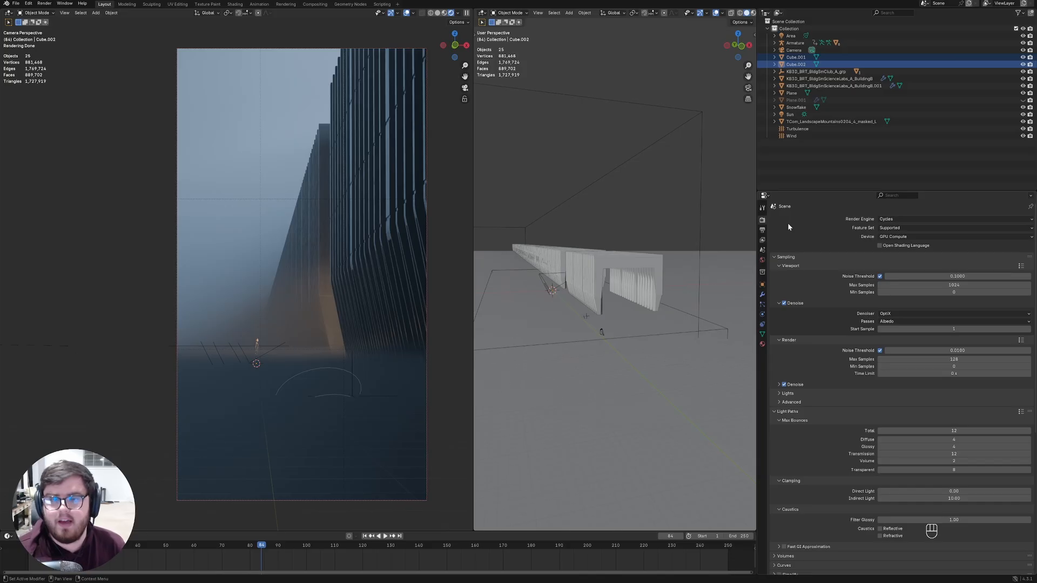
pyautogui.moveTo(820, 262)
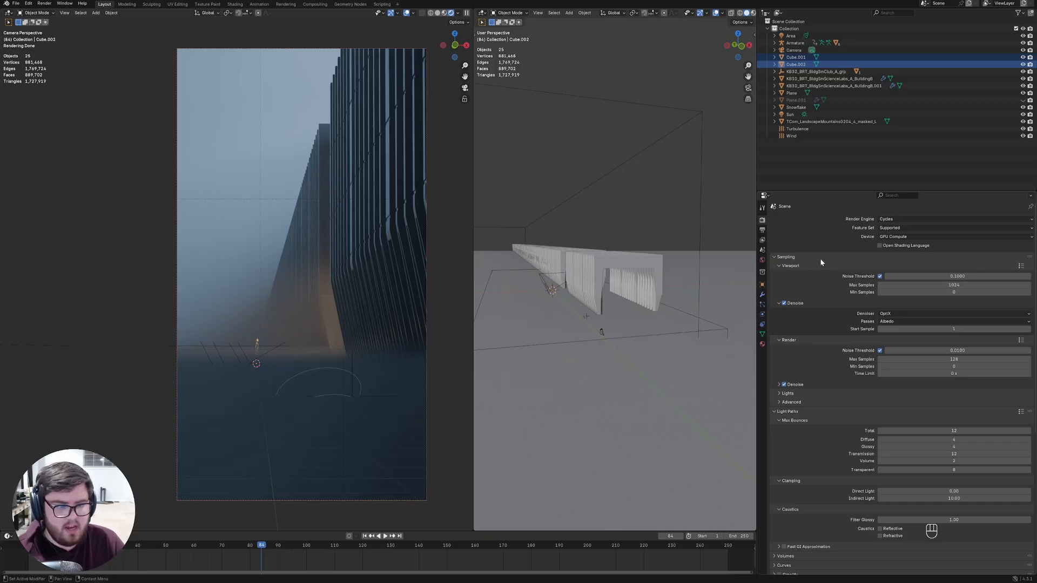
pyautogui.scroll(-3)
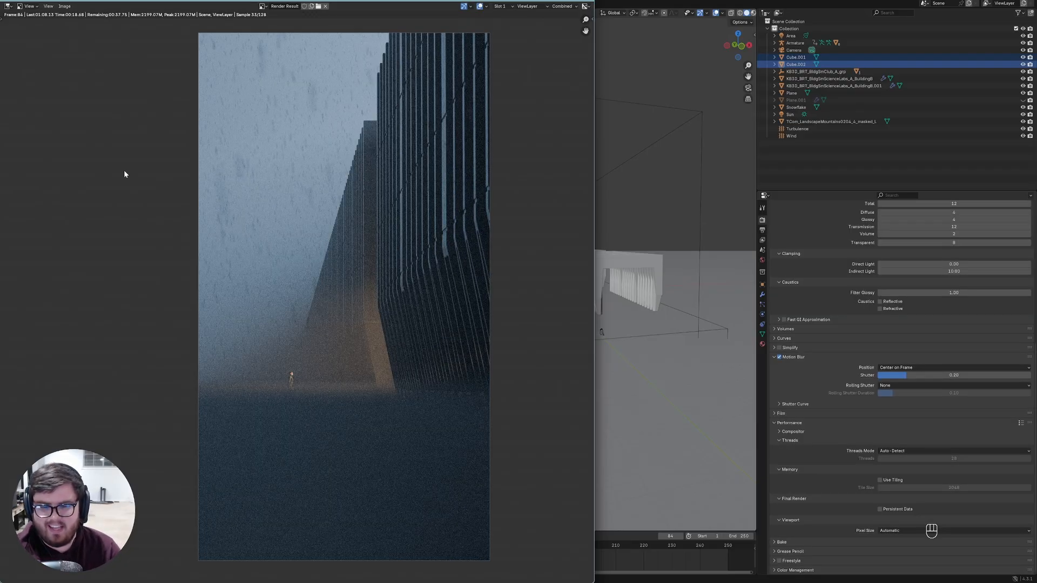
pyautogui.moveTo(305, 168)
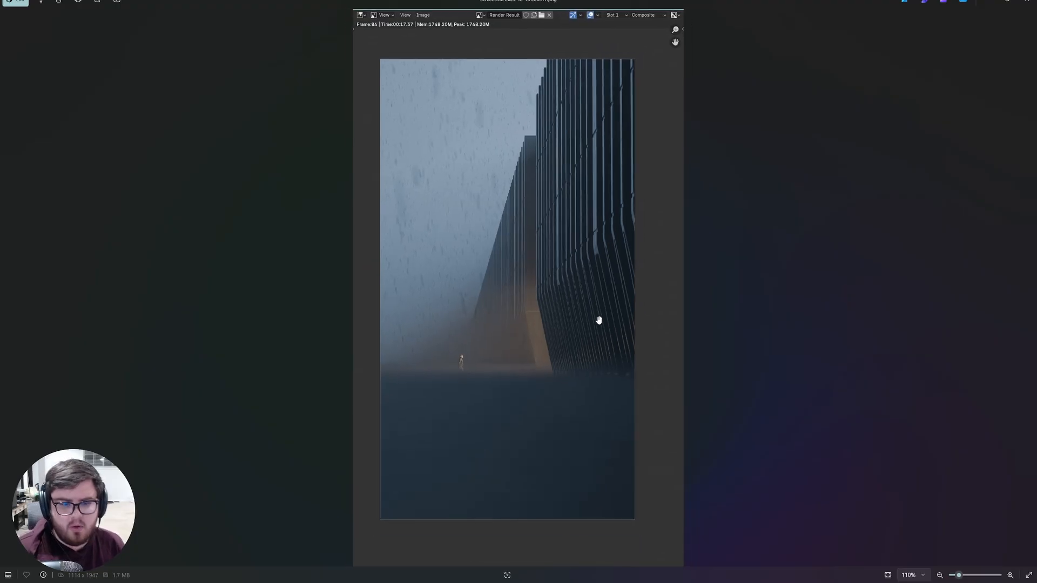
pyautogui.moveTo(356, 59)
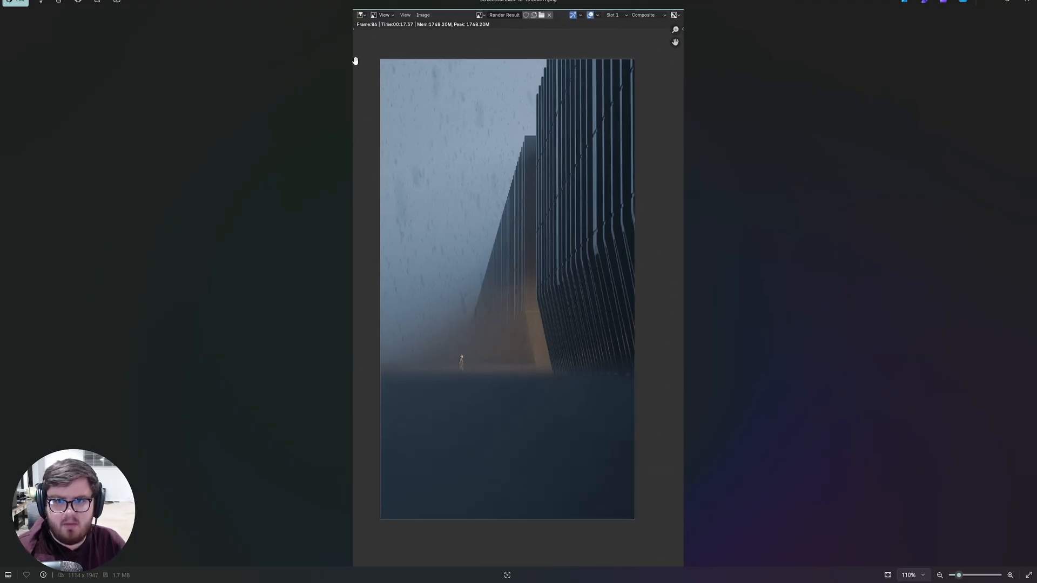
pyautogui.moveTo(573, 267)
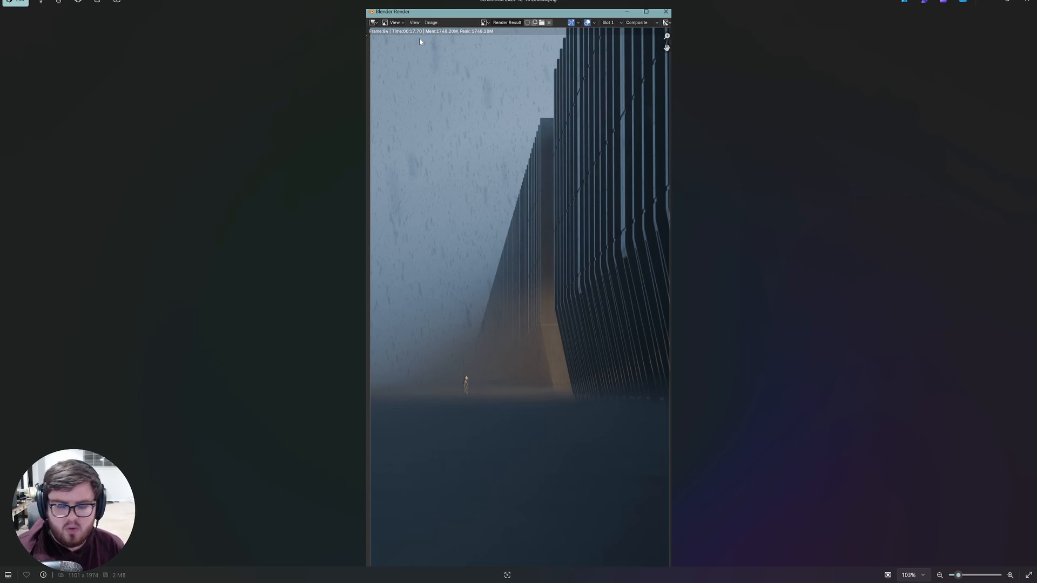
pyautogui.moveTo(492, 263)
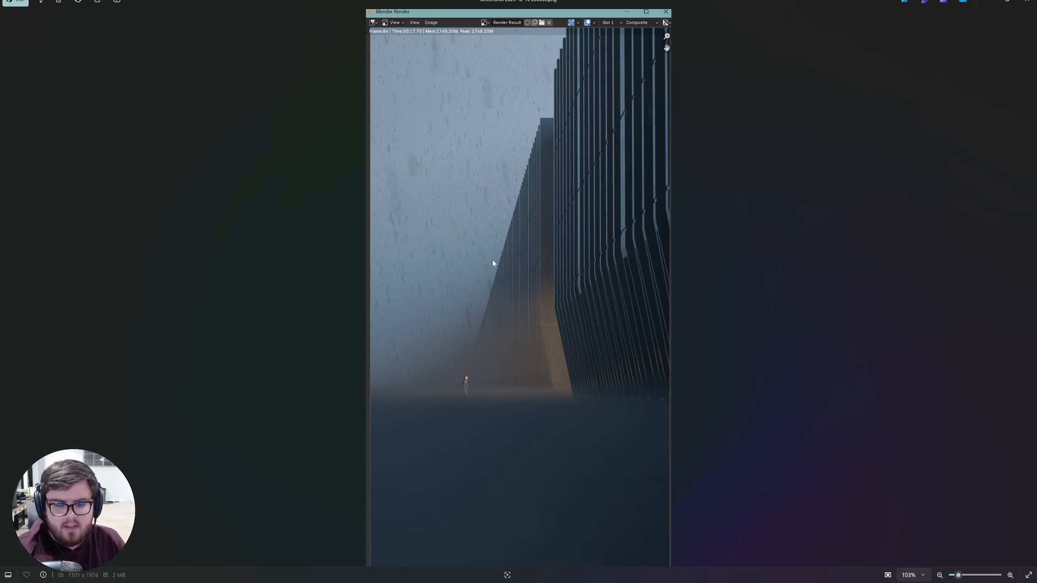